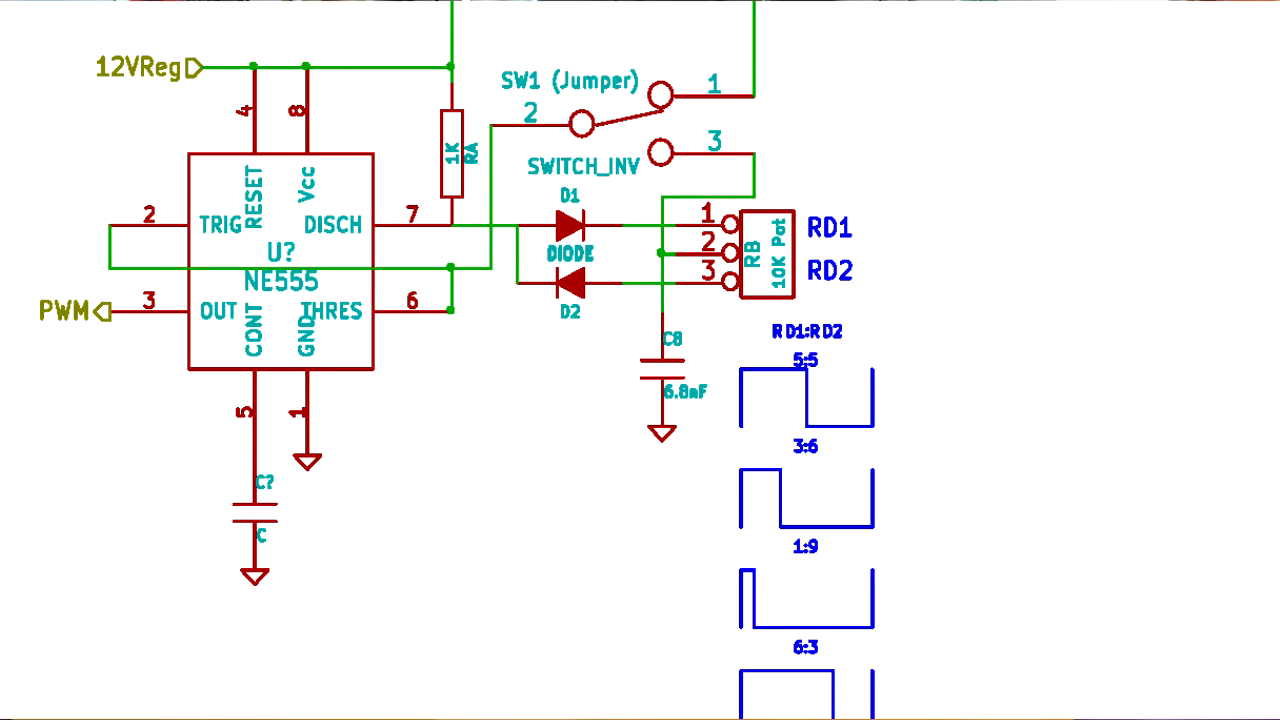
pyautogui.scroll(-3)
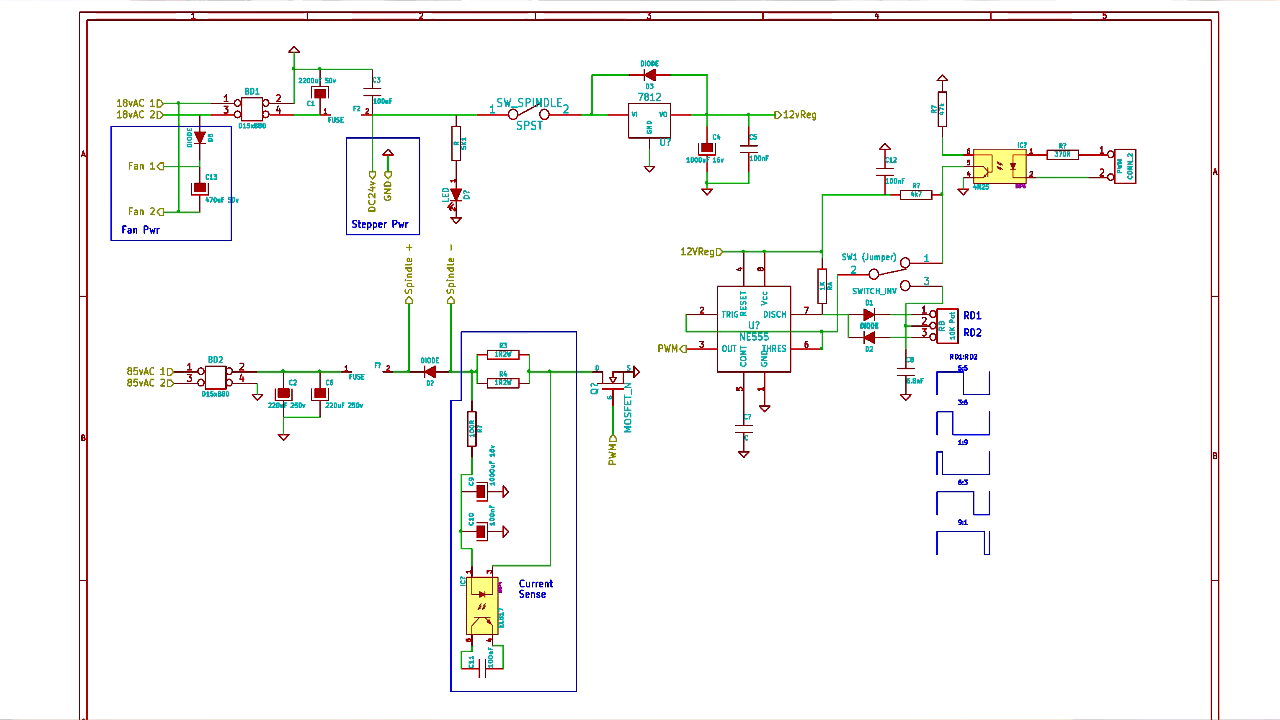